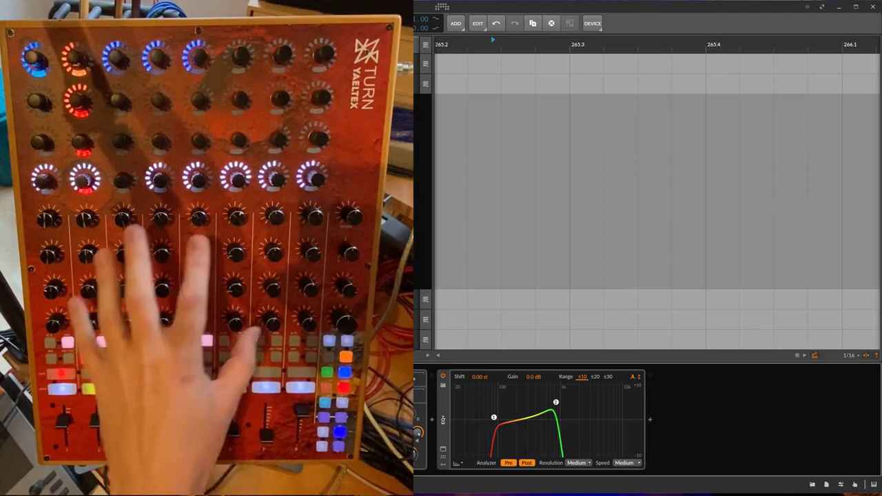
mouse_move(173, 311)
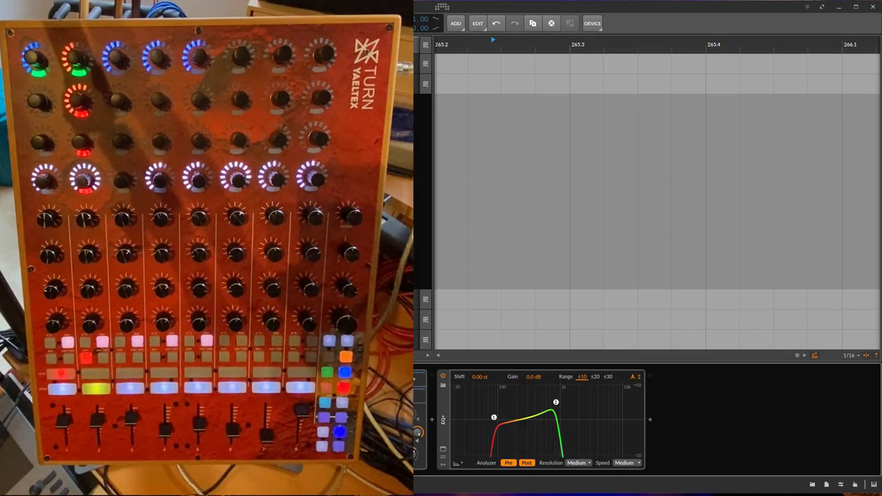